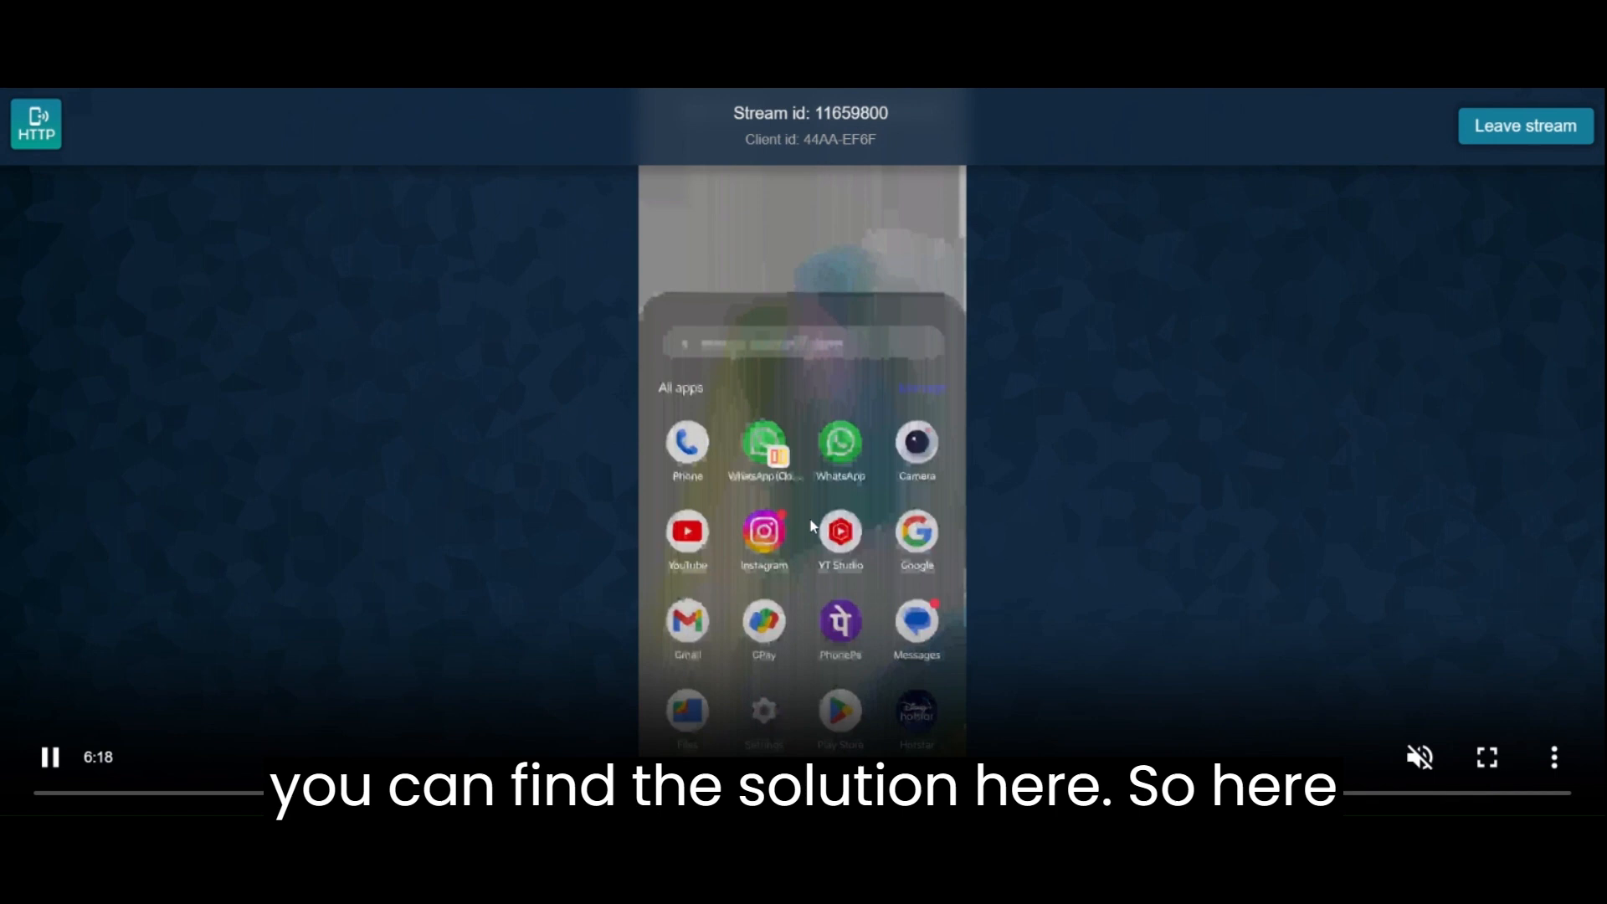
Scroll the app drawer and launch the Settings app.
scroll("down", 3)
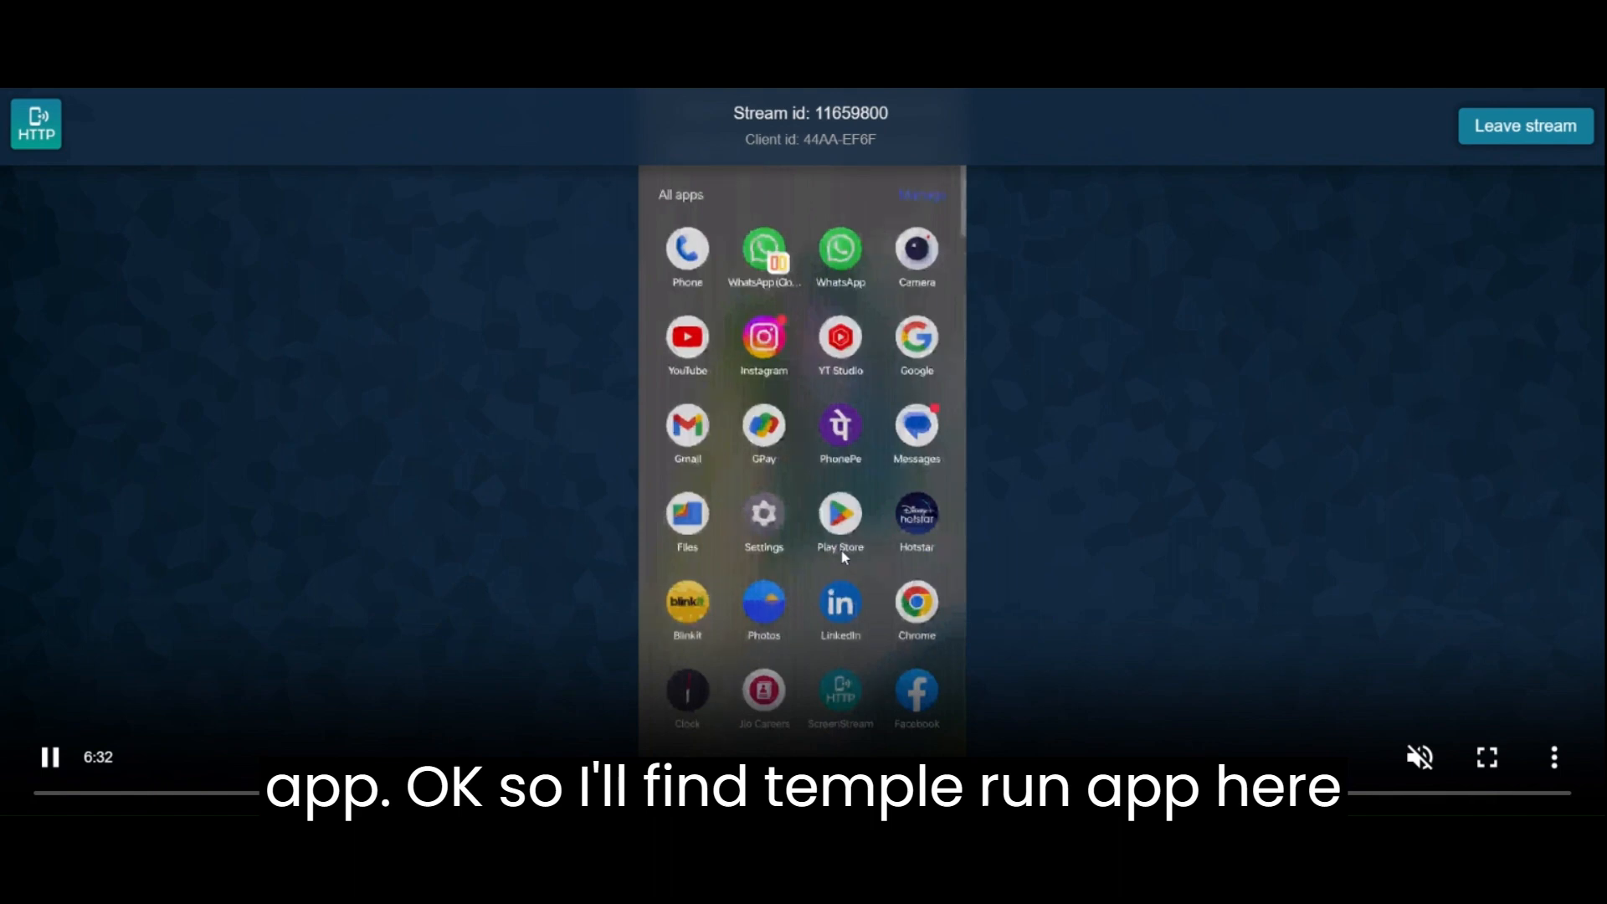
scroll("down", 3)
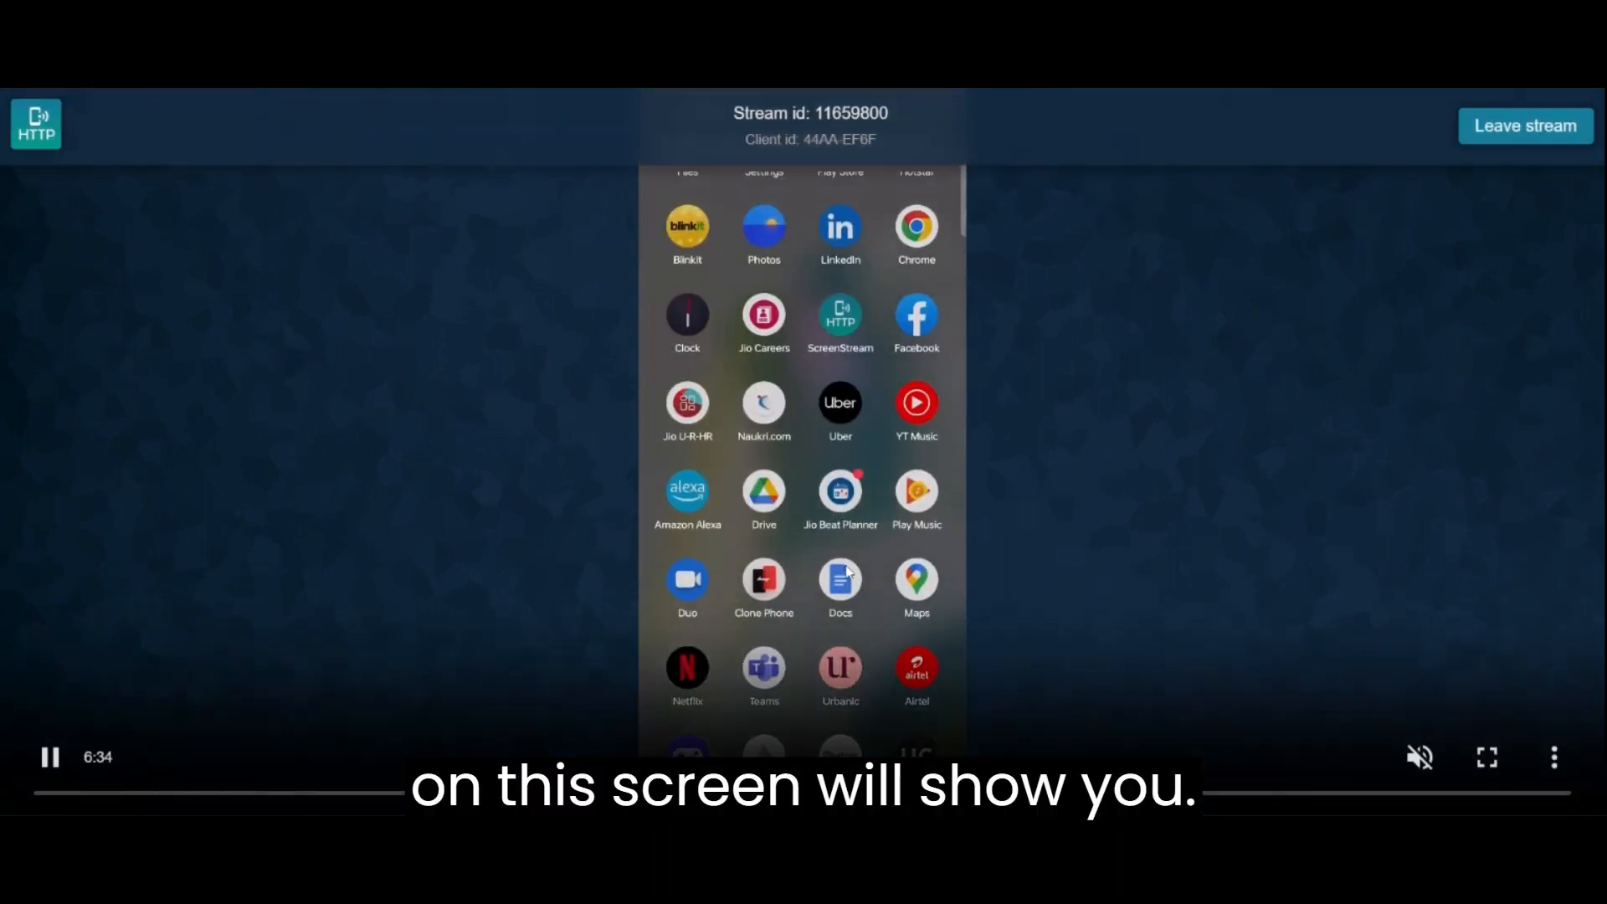
scroll("down", 3)
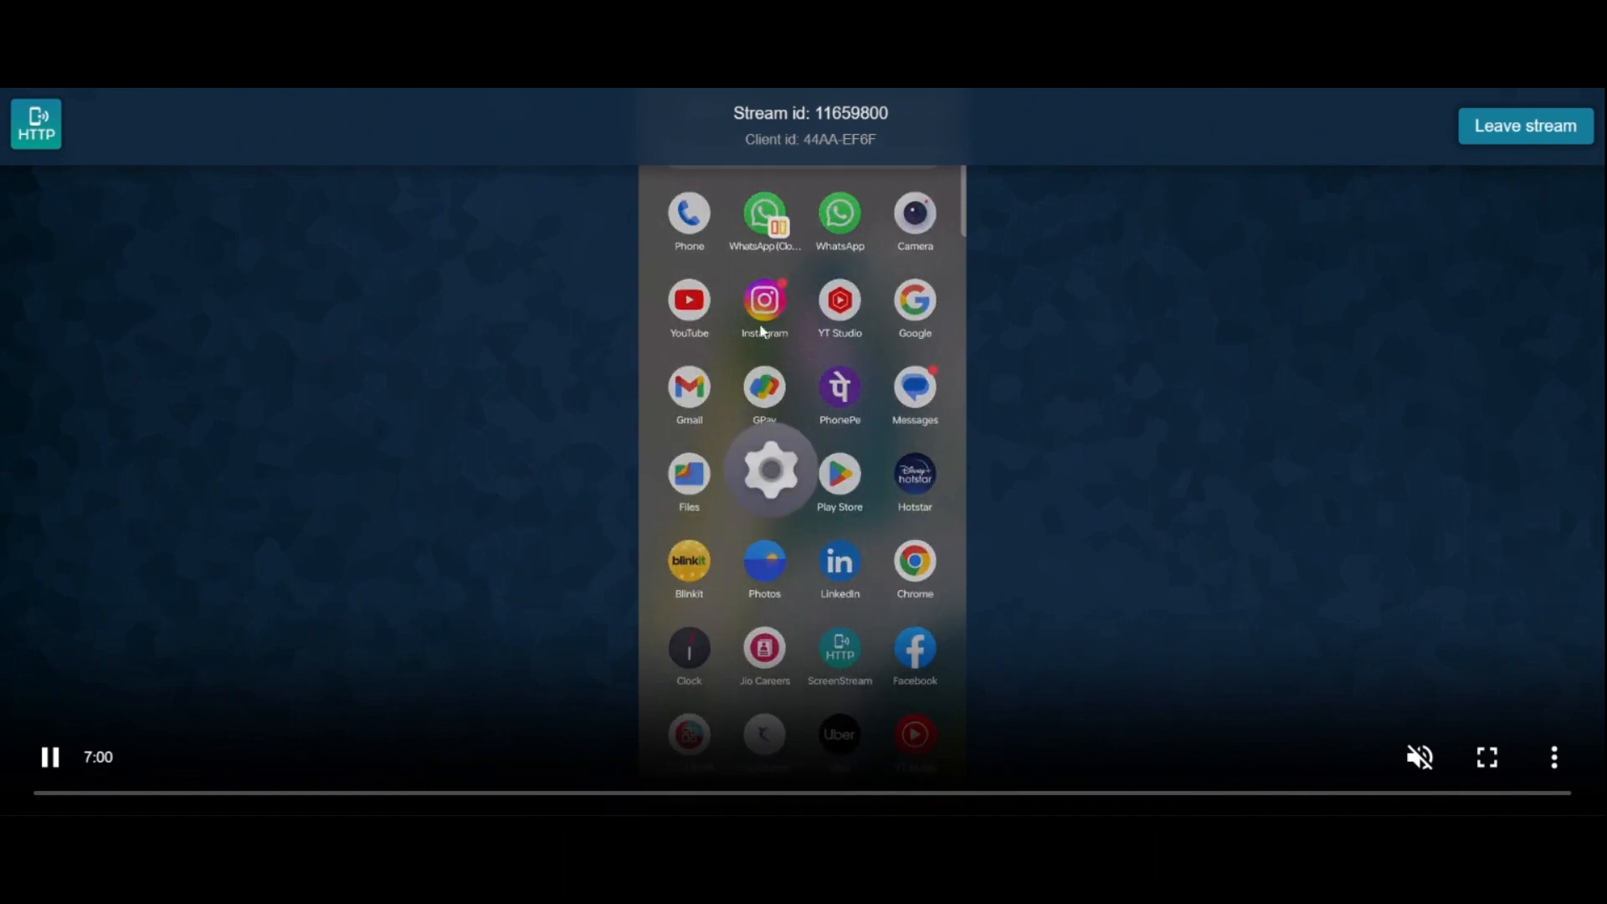
left_click(765, 471)
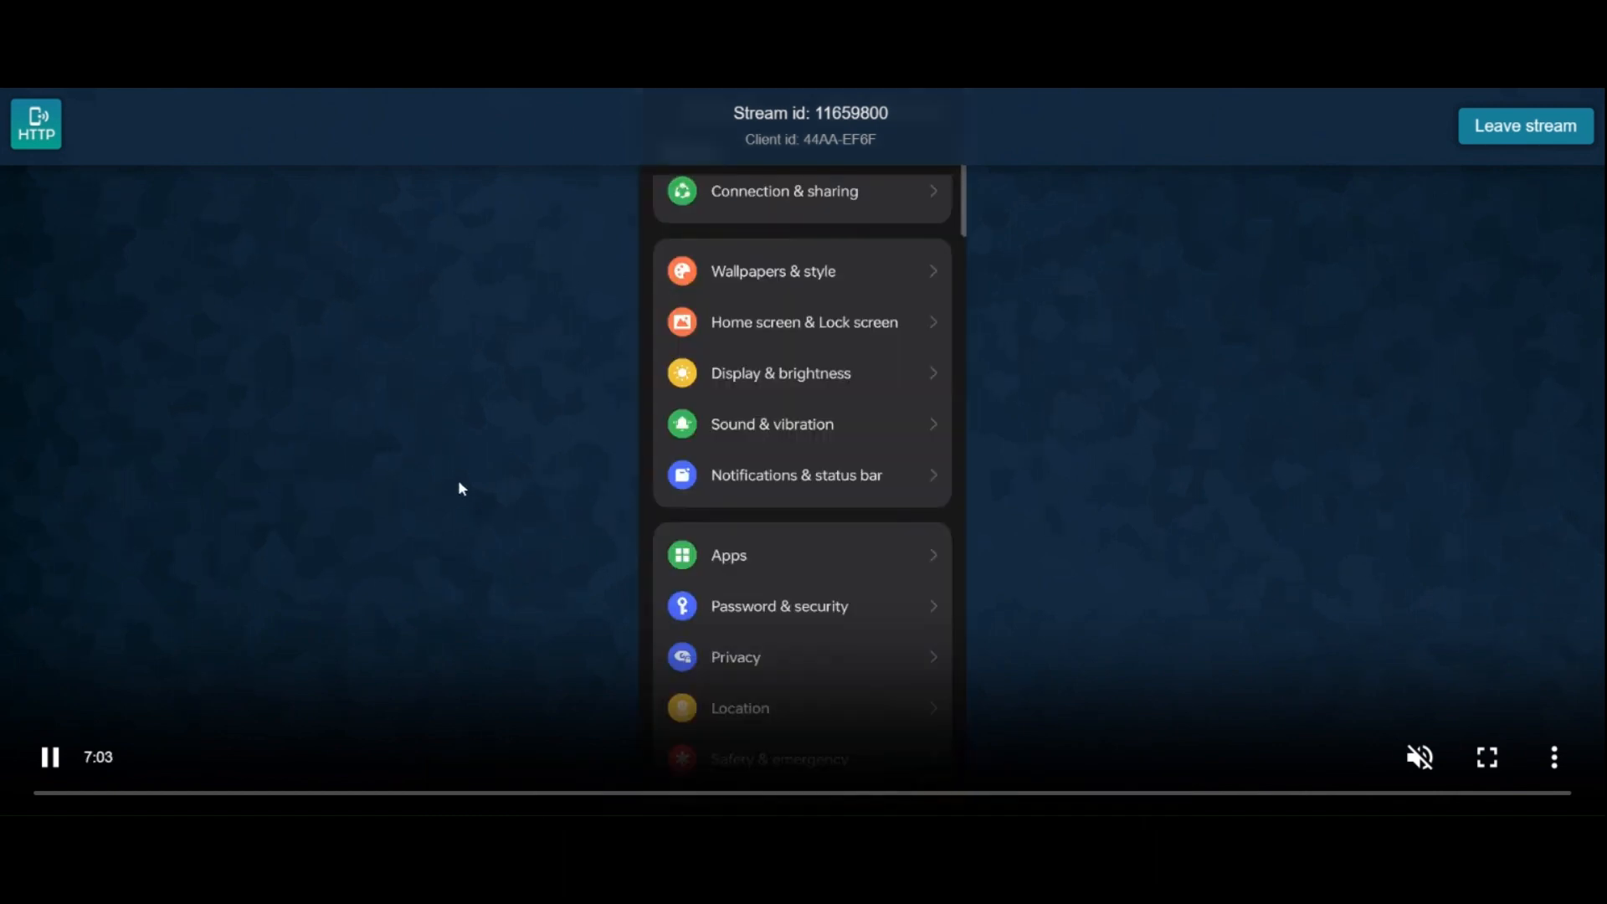
mouse_move(688, 540)
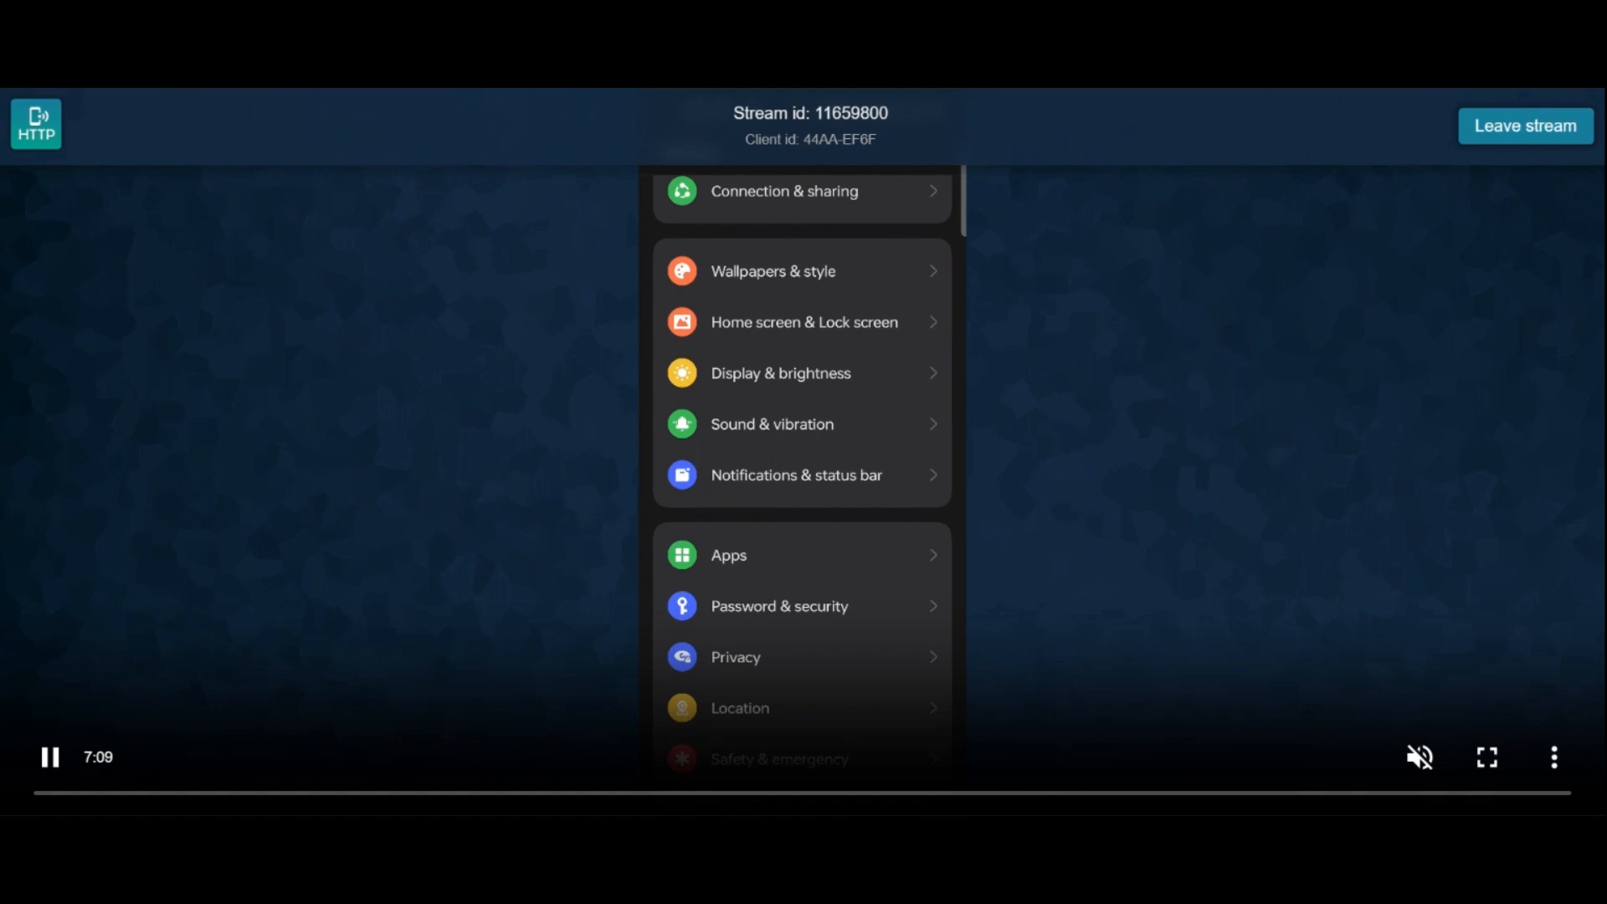
Open the Apps section, scroll the installed apps, and open TempleRun2's details.
left_click(729, 555)
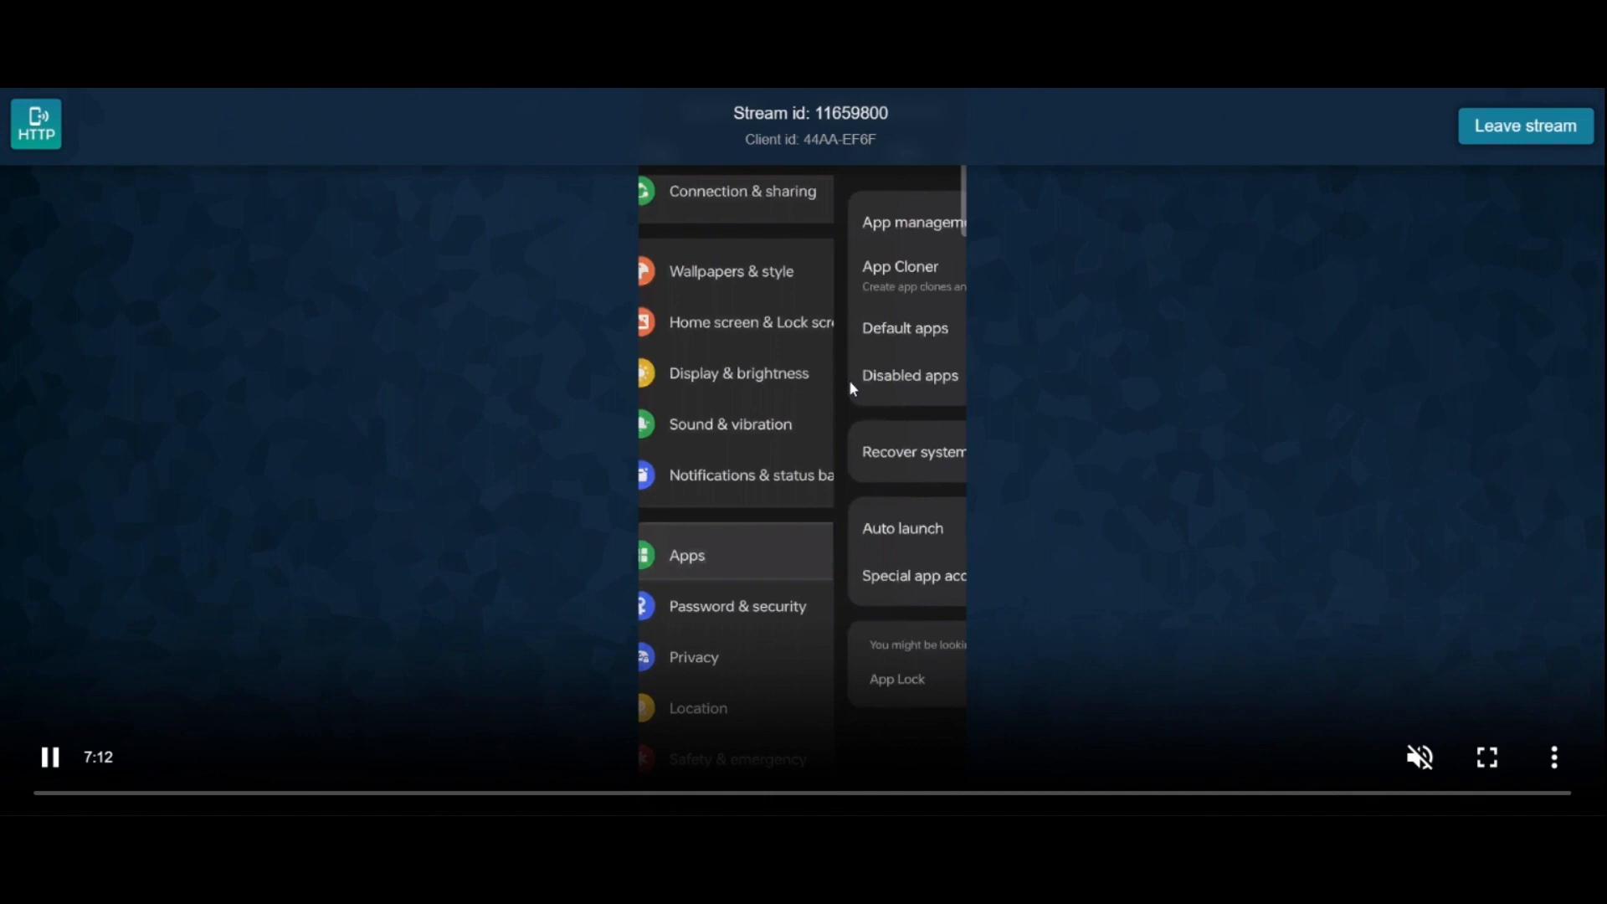
mouse_move(486, 645)
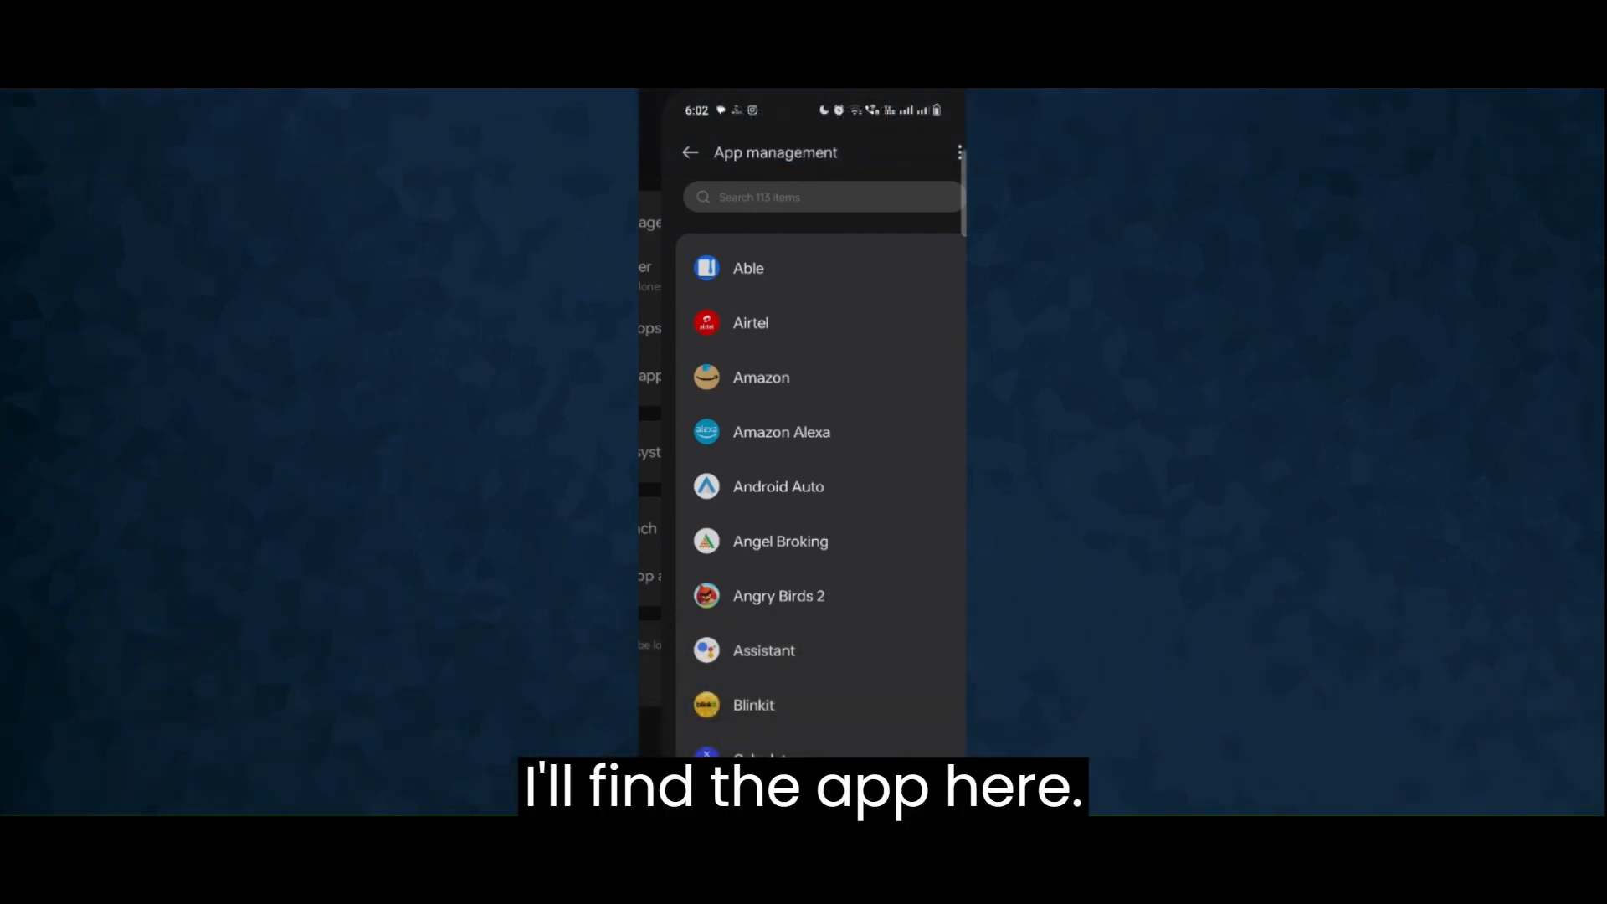
scroll("down", 3)
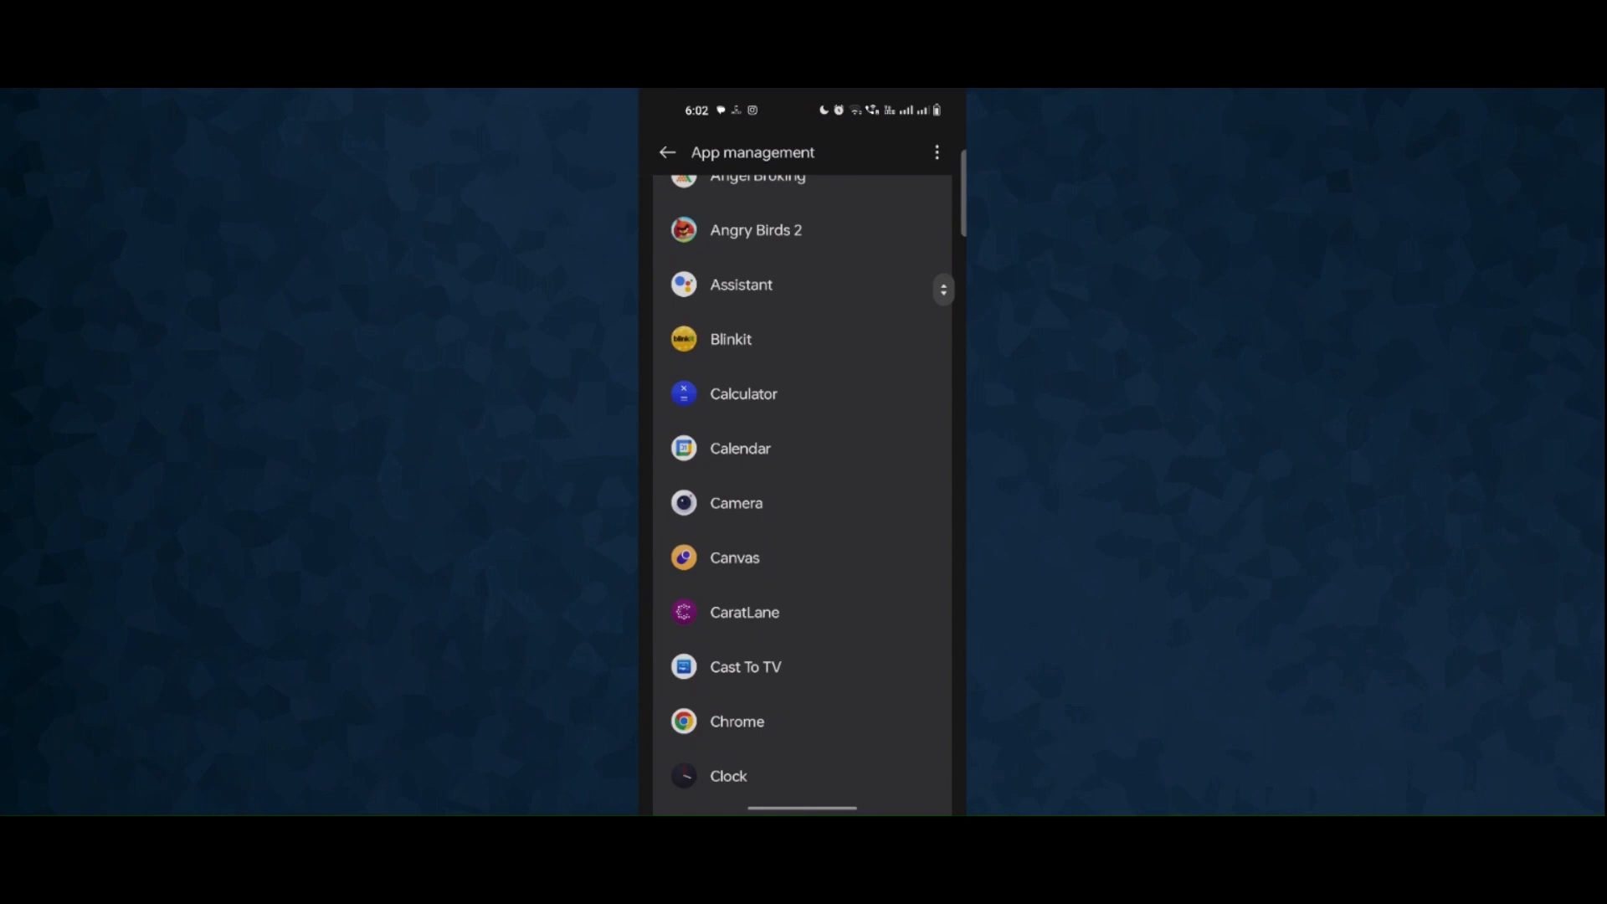
scroll("down", 3)
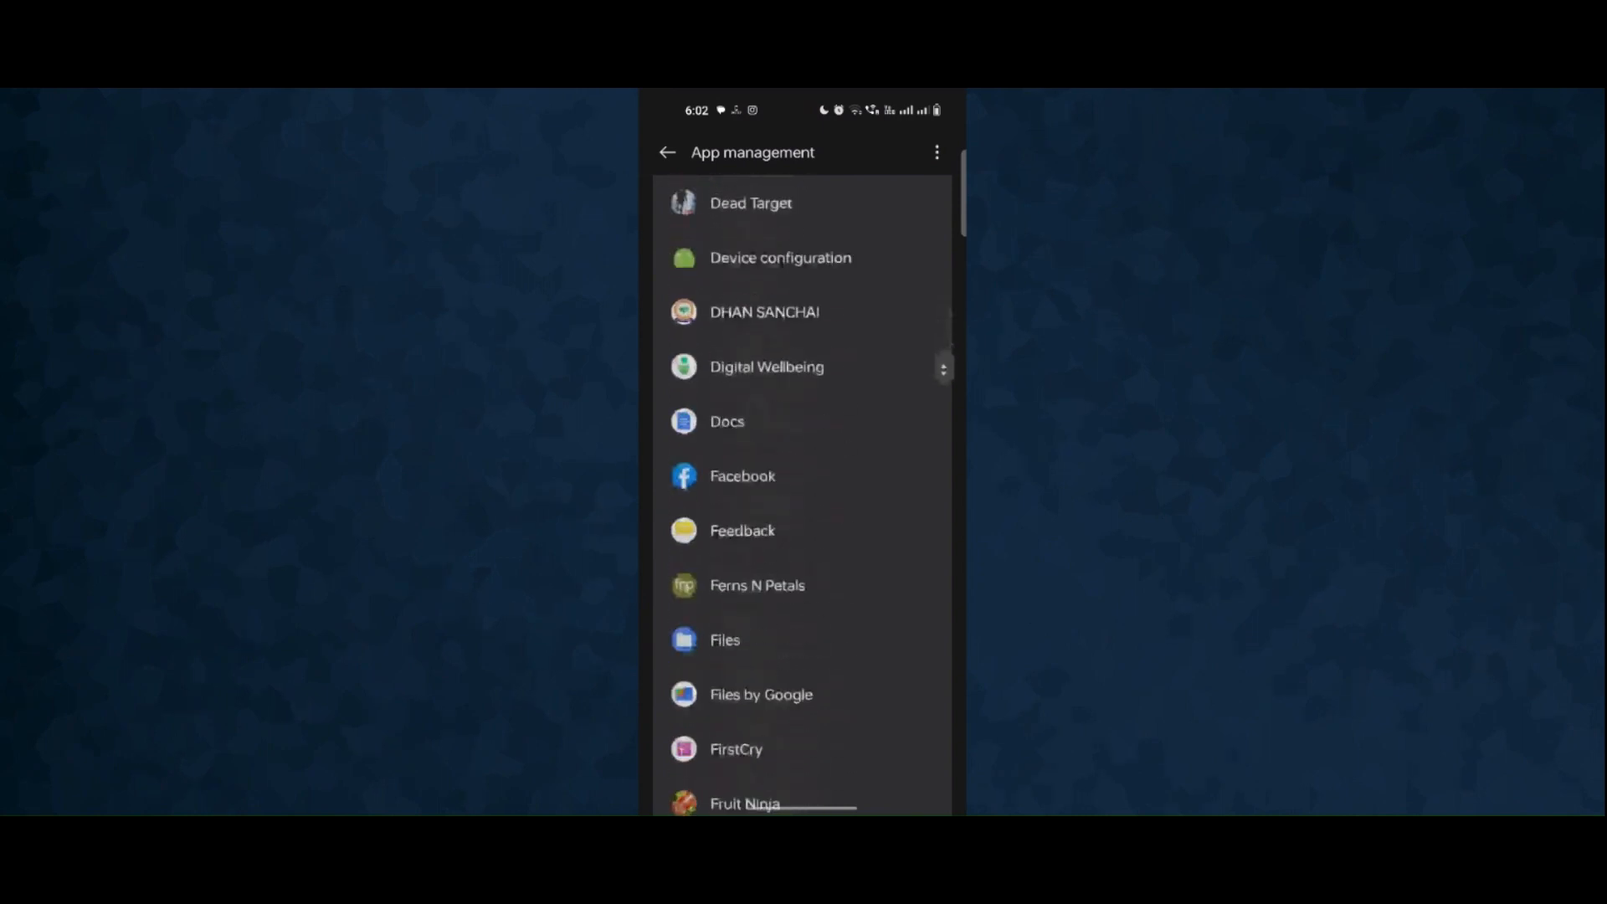
scroll("down", 3)
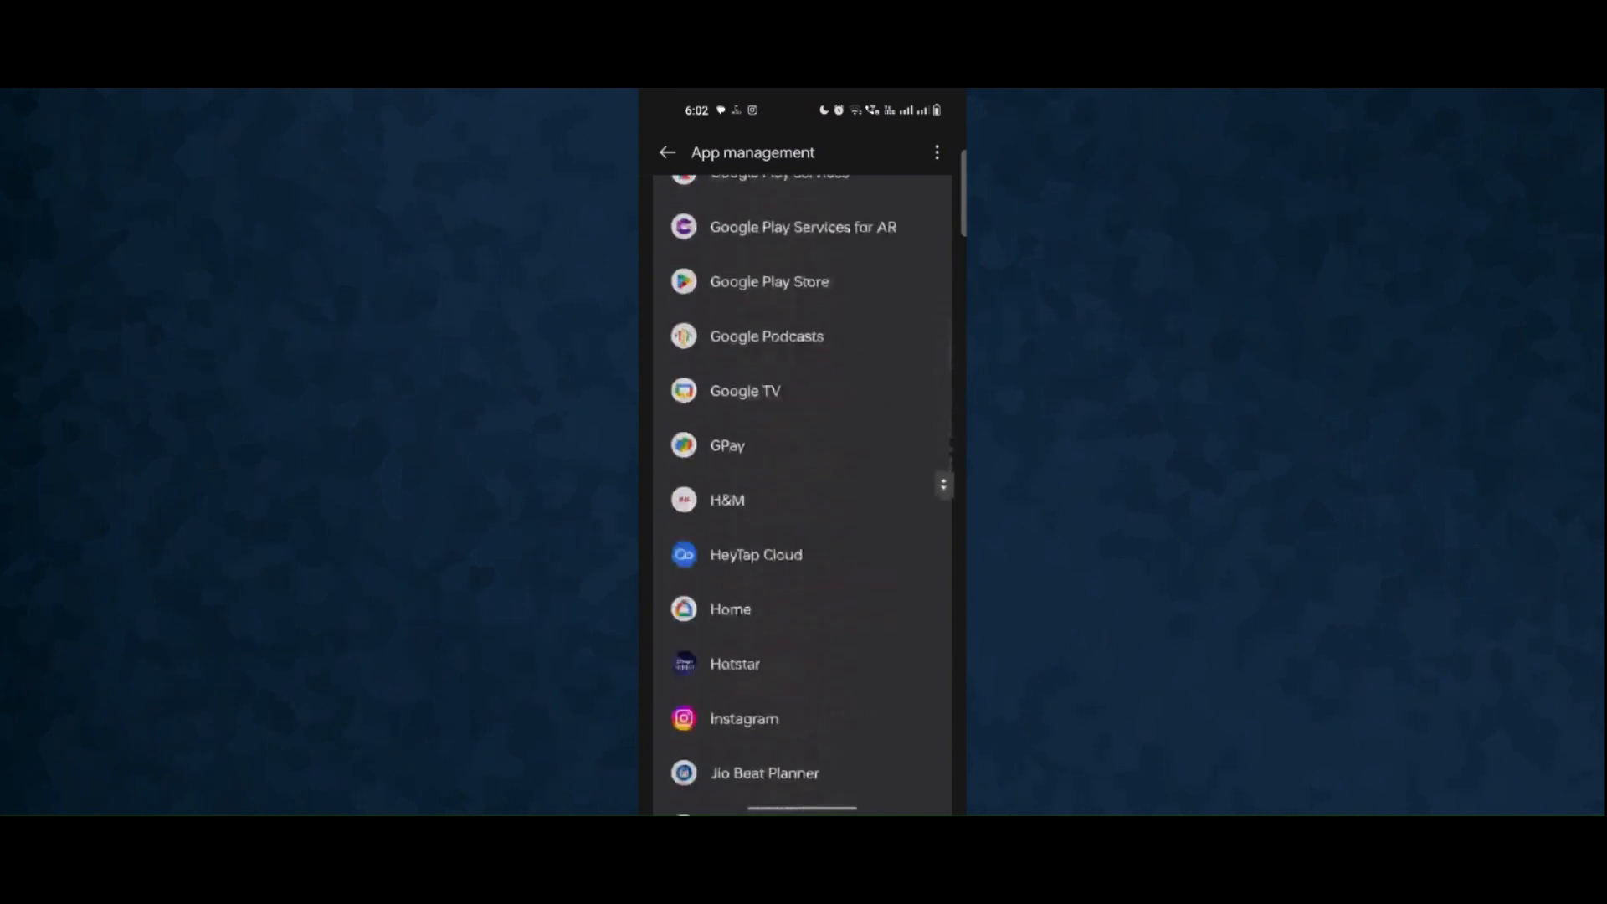
scroll("down", 3)
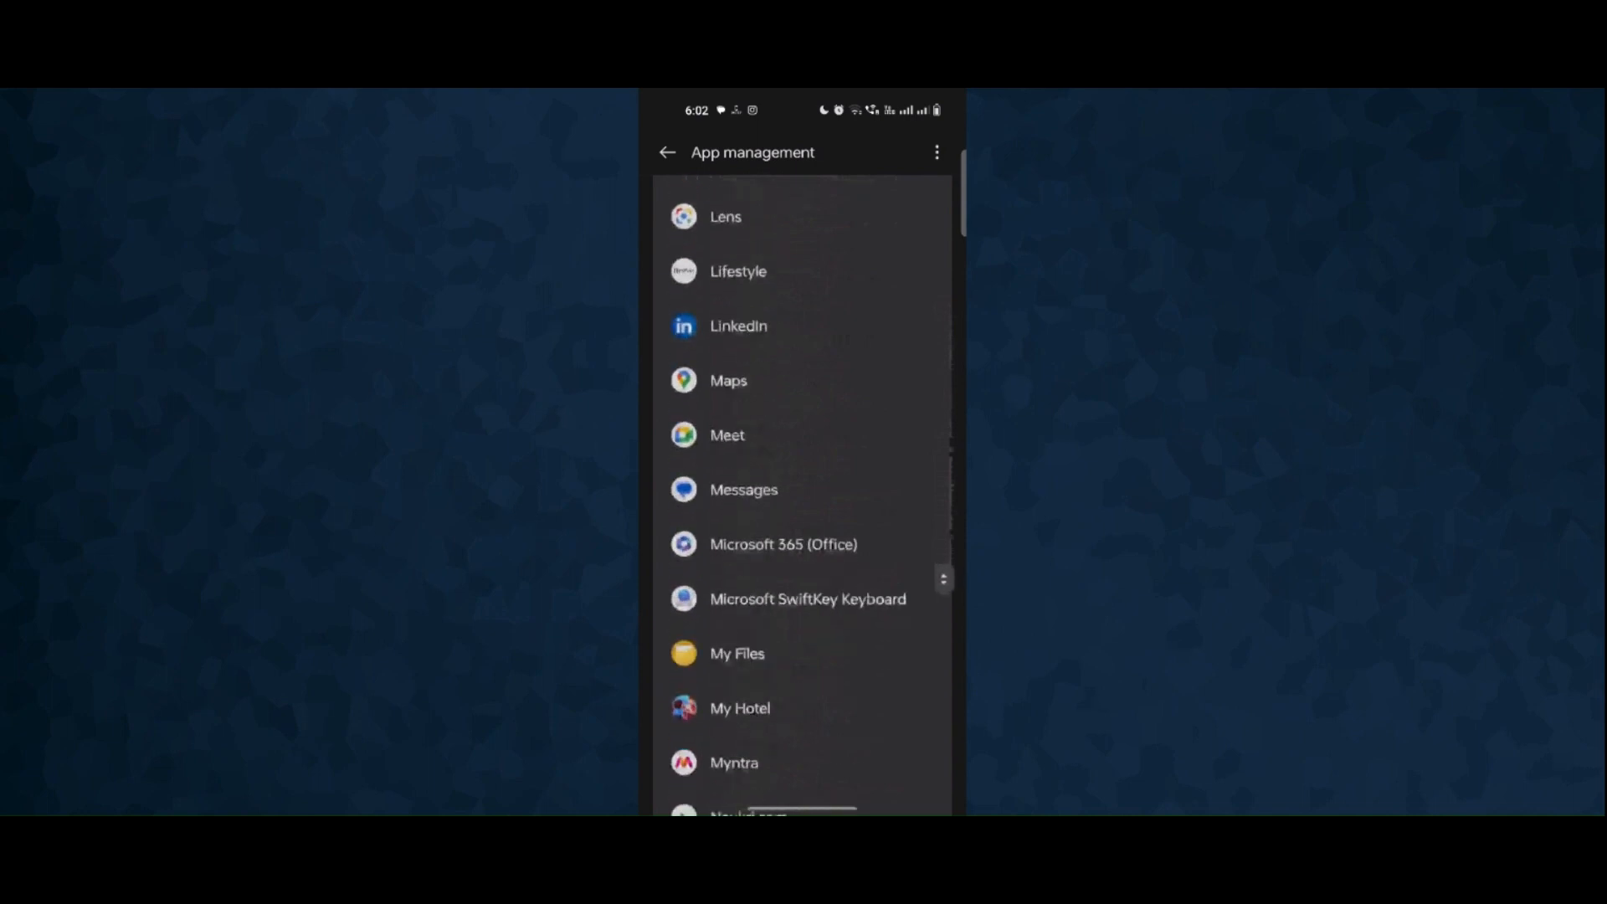
scroll("down", 3)
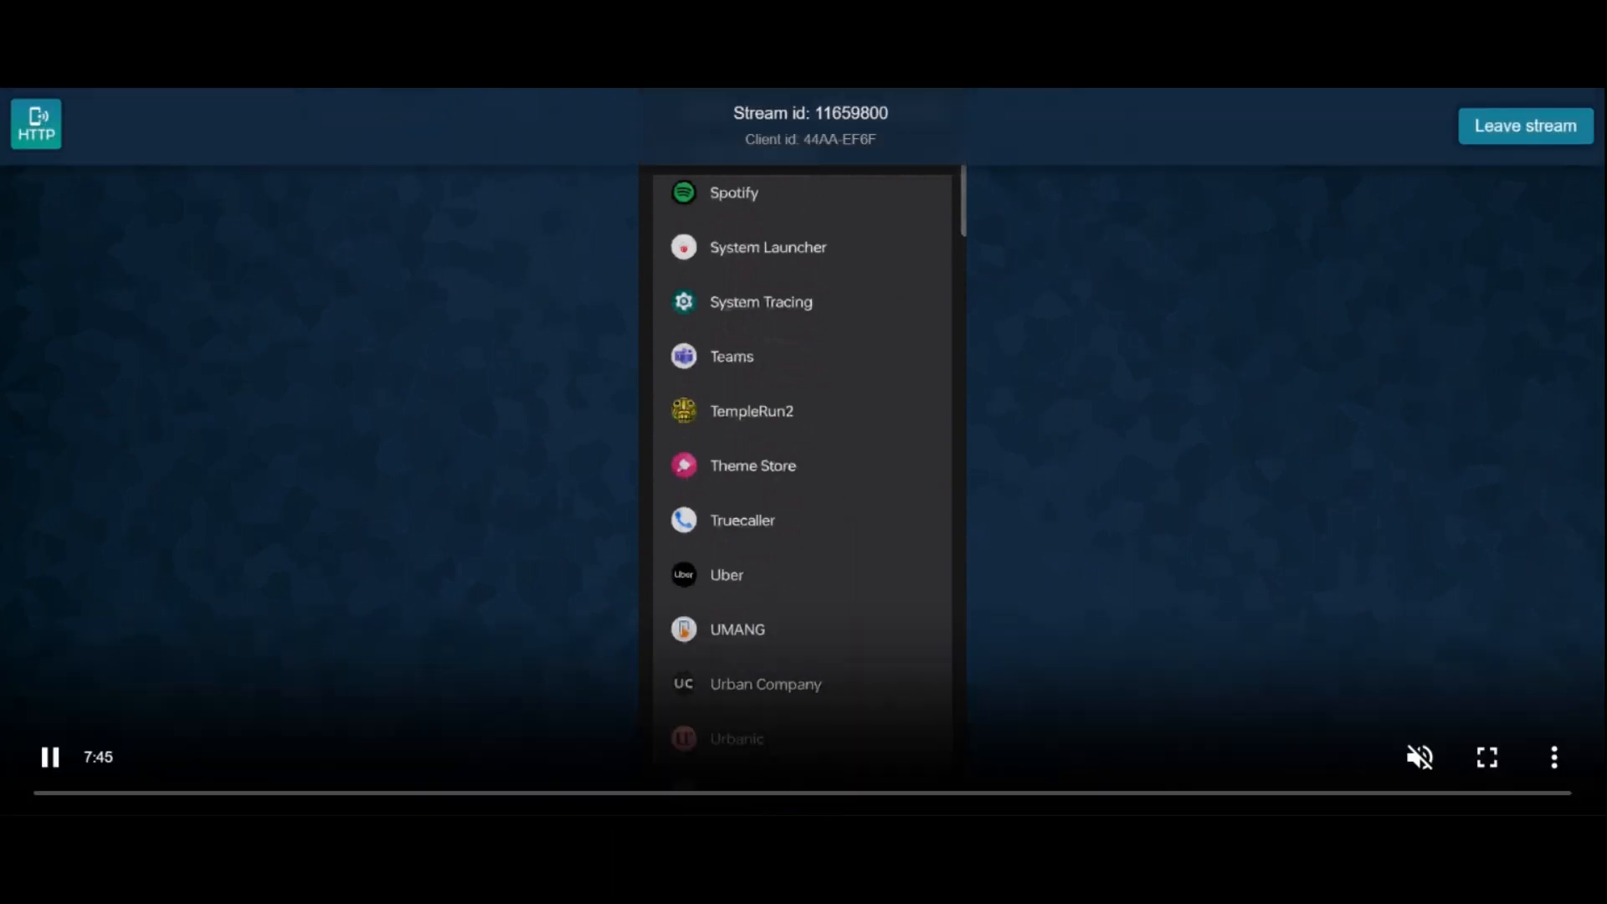
left_click(752, 411)
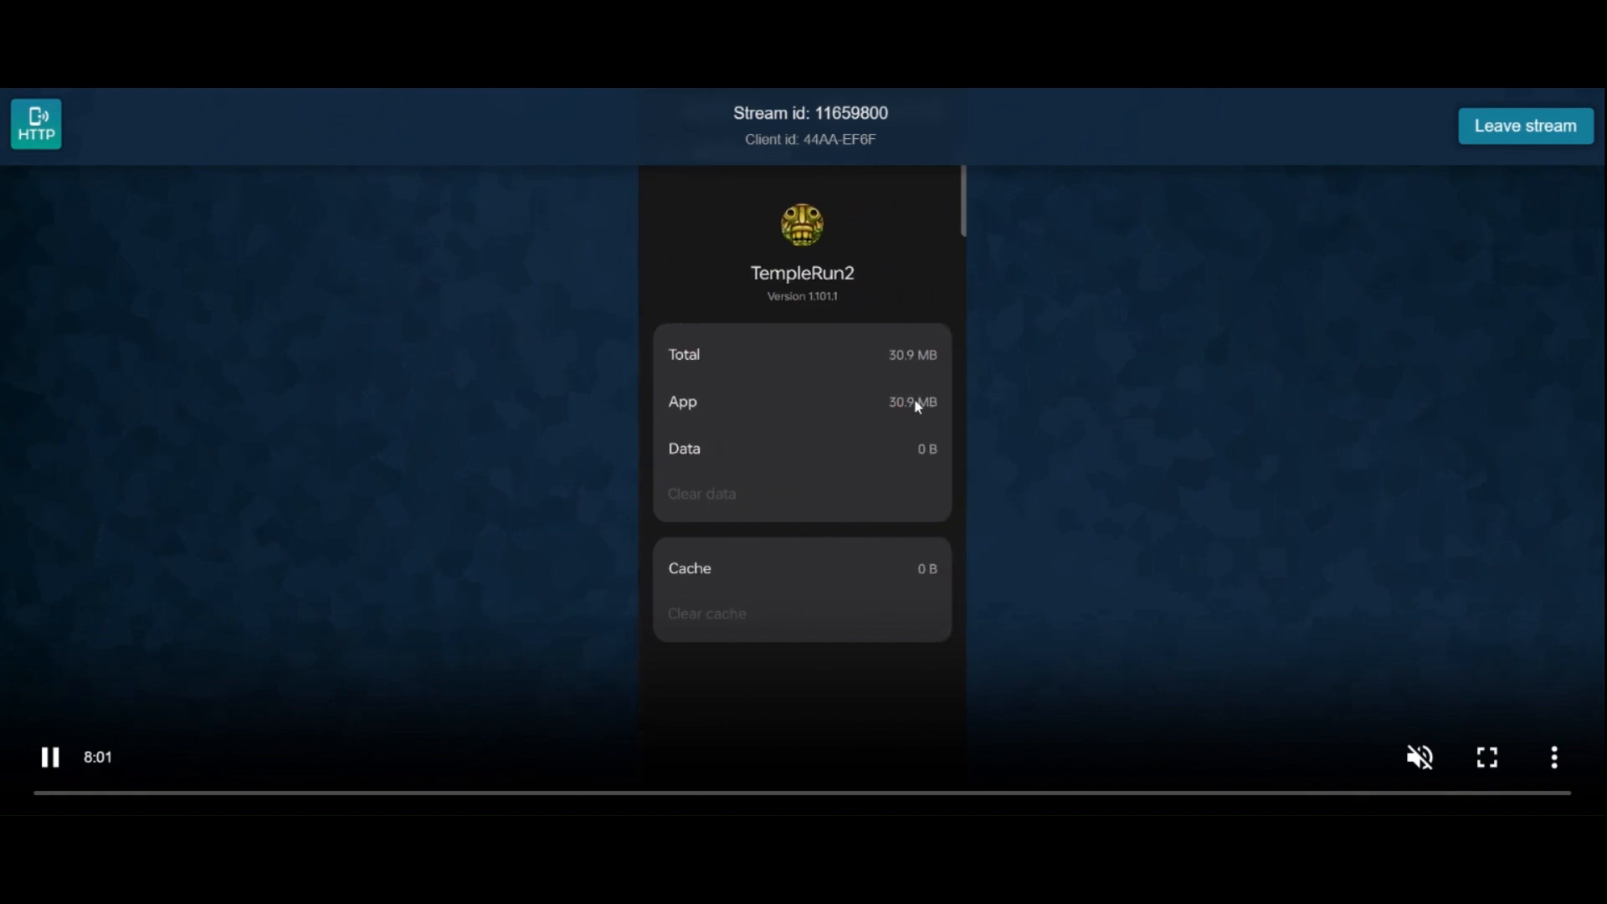
mouse_move(704, 593)
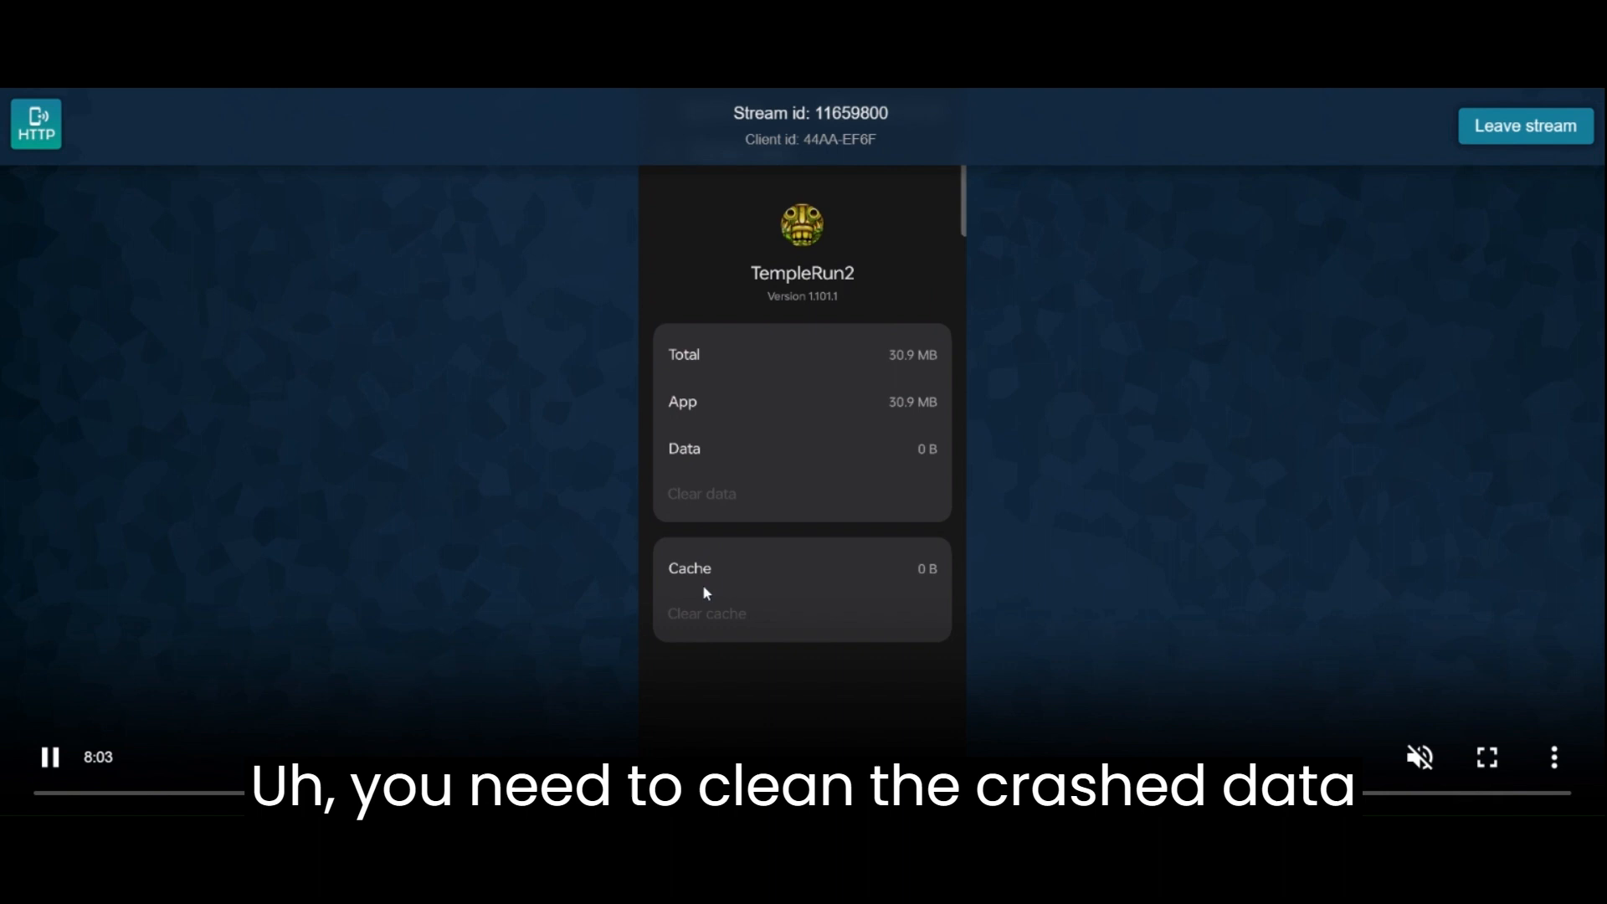
mouse_move(704, 688)
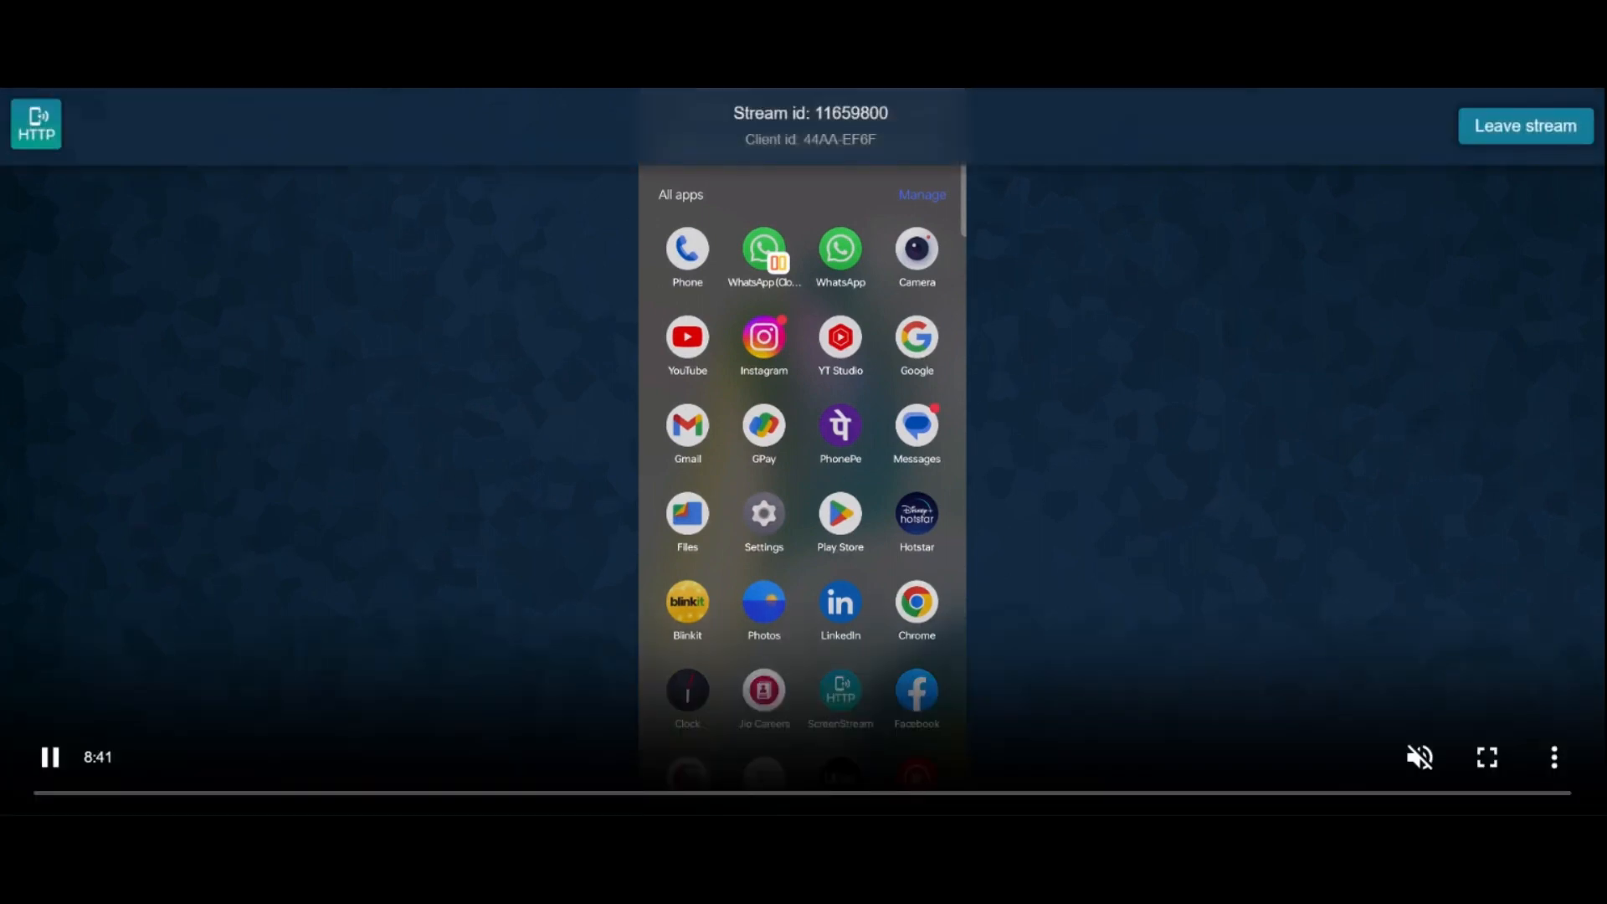
Launch Play Store, search 'temple run 2', and open the Temple Run 2 page.
left_click(839, 522)
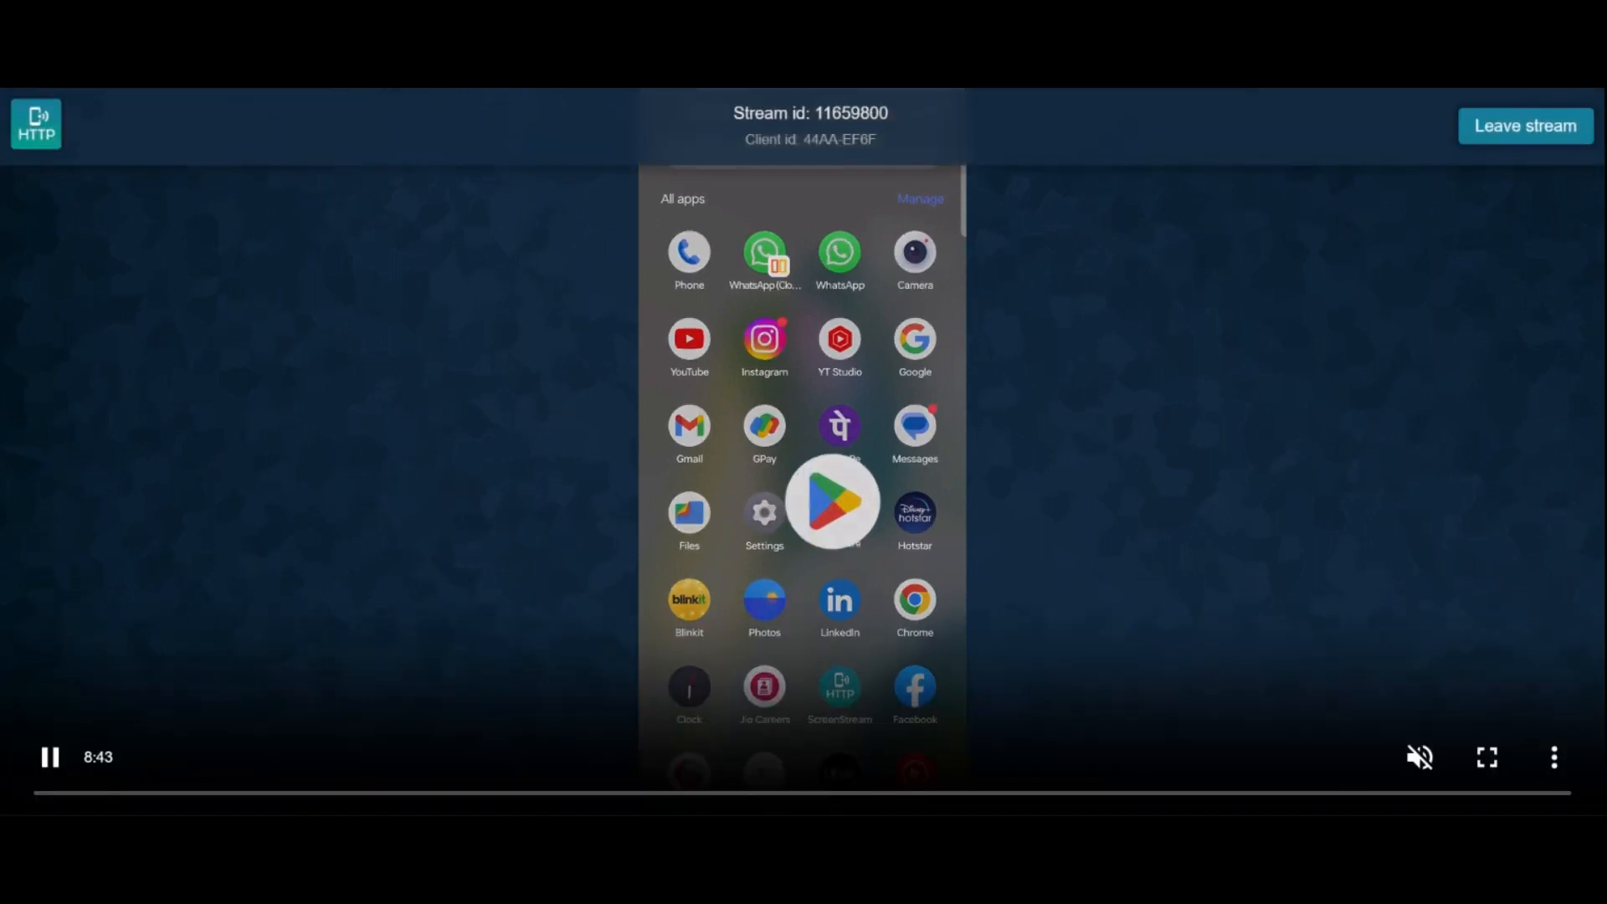
left_click(832, 503)
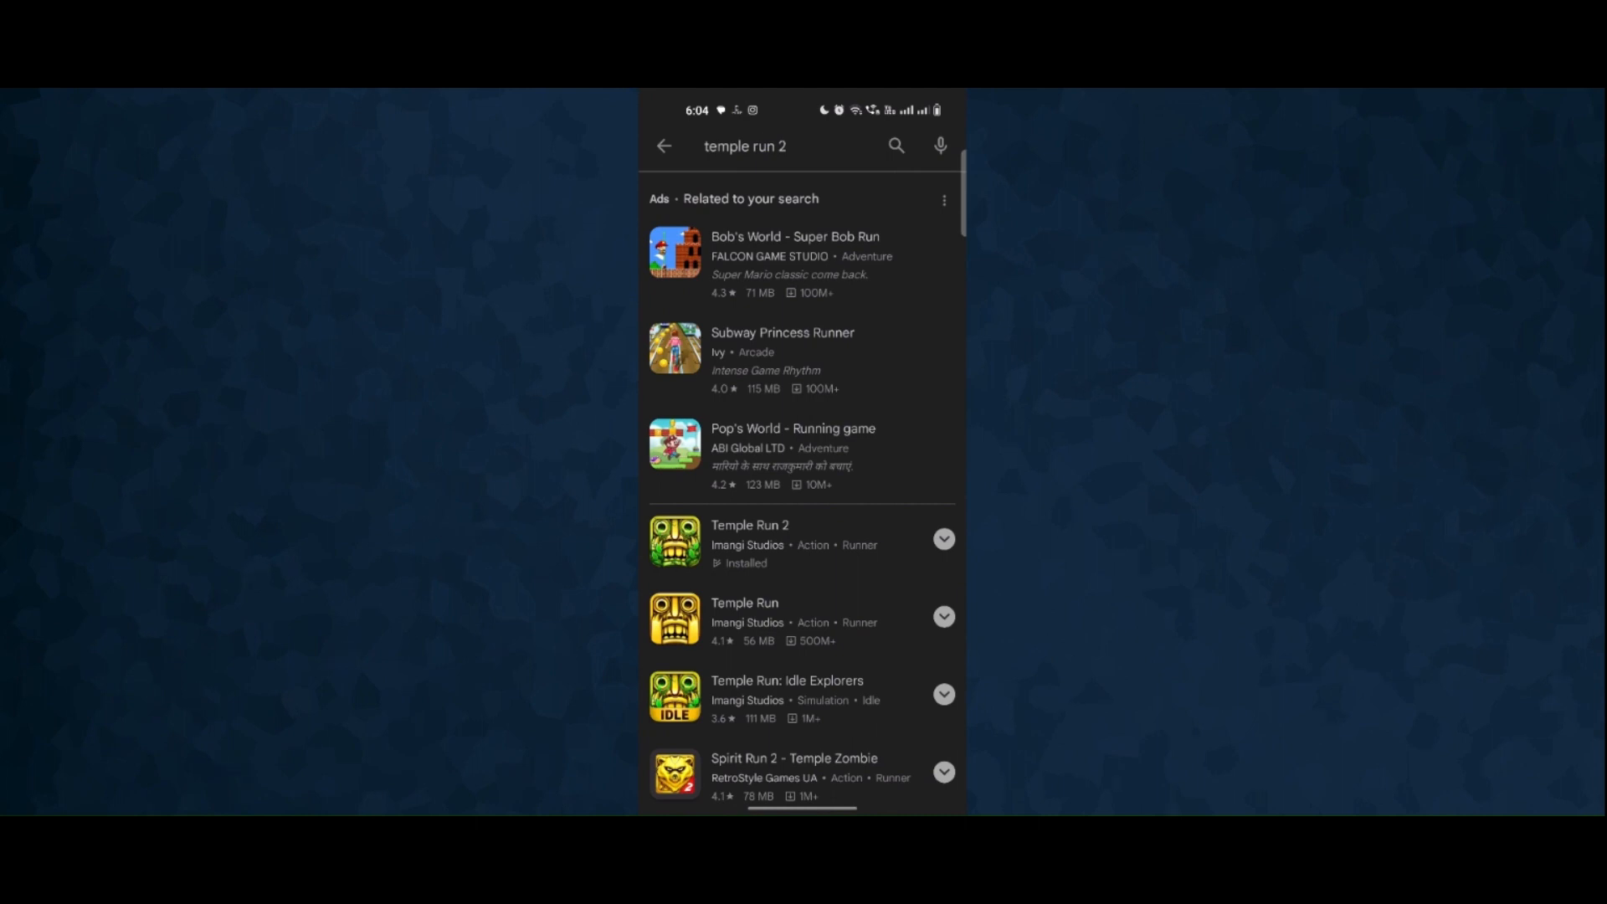
left_click(749, 541)
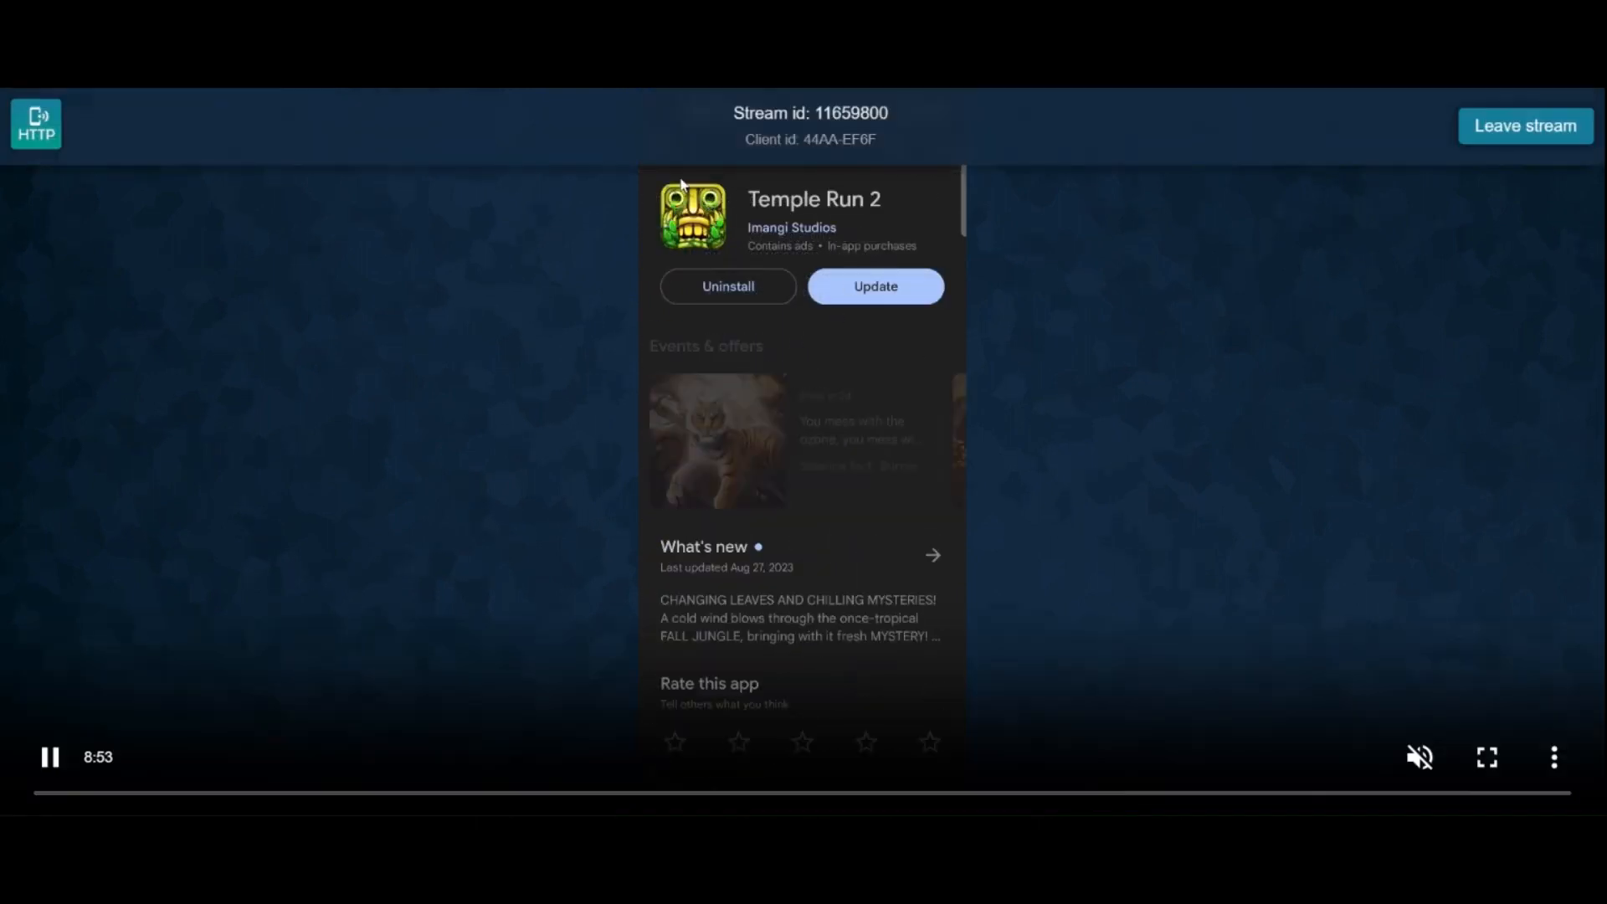